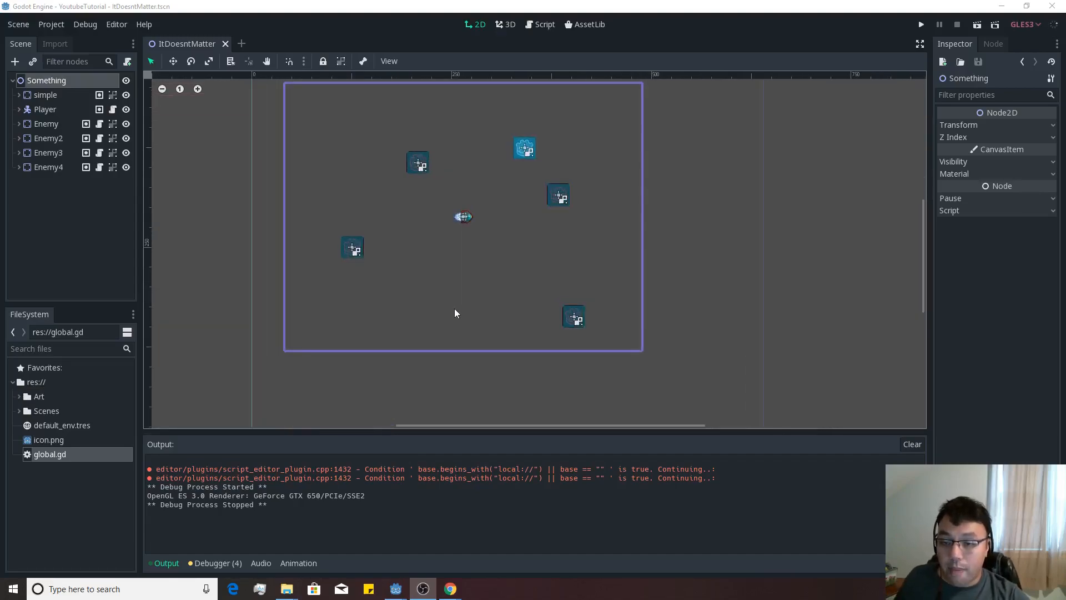
# Open the Enemy node's attached TestShooting.gd script in the Script editor
pyautogui.click(46, 123)
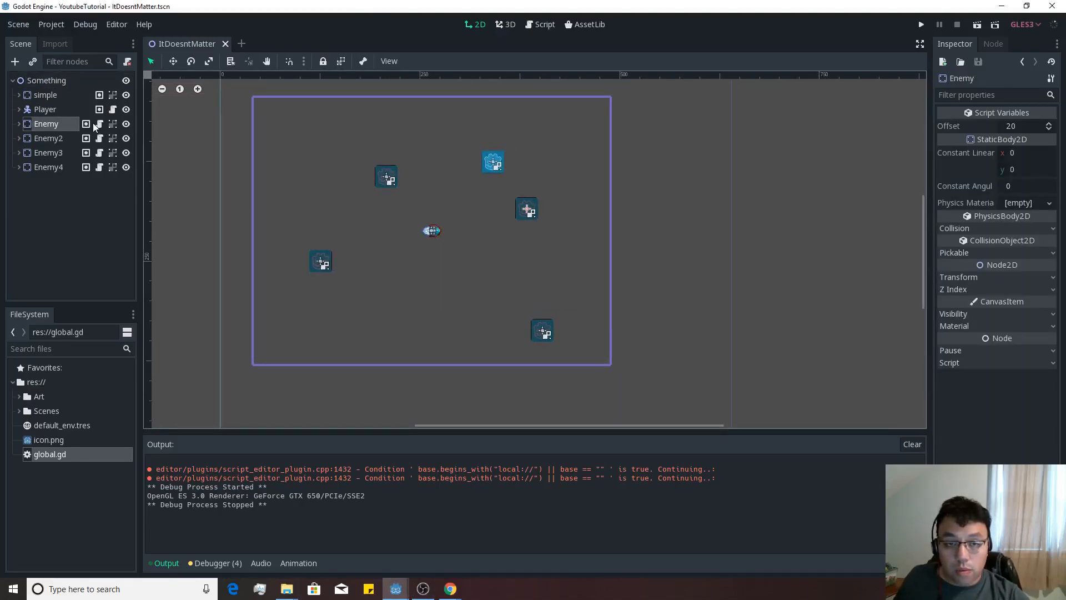
pyautogui.click(543, 25)
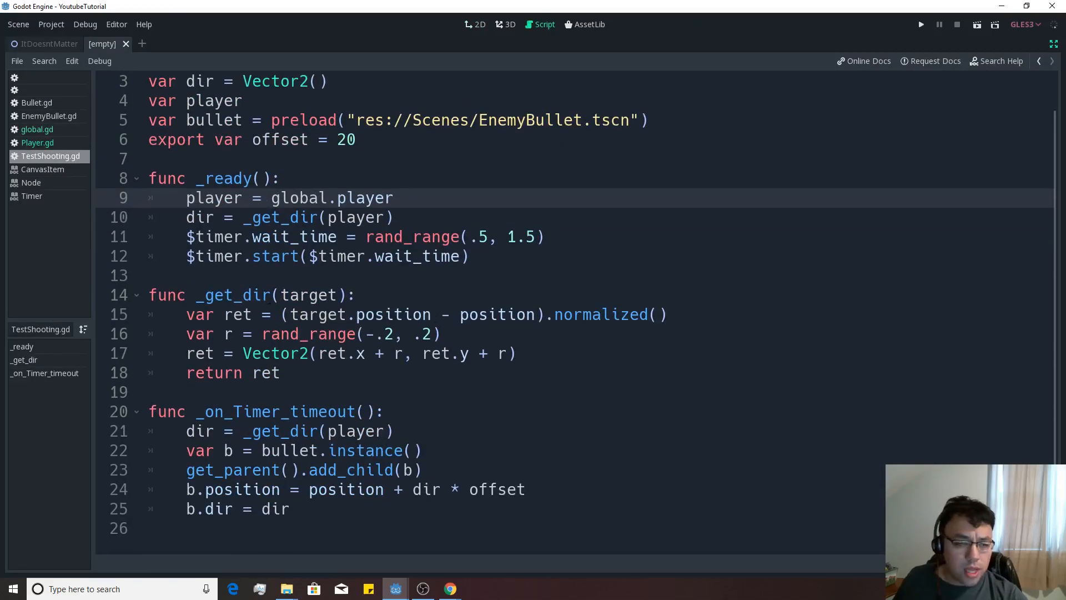
# Replace every _get_dir with get_dir, save, and dismiss the missing-root-node alert
pyautogui.click(202, 296)
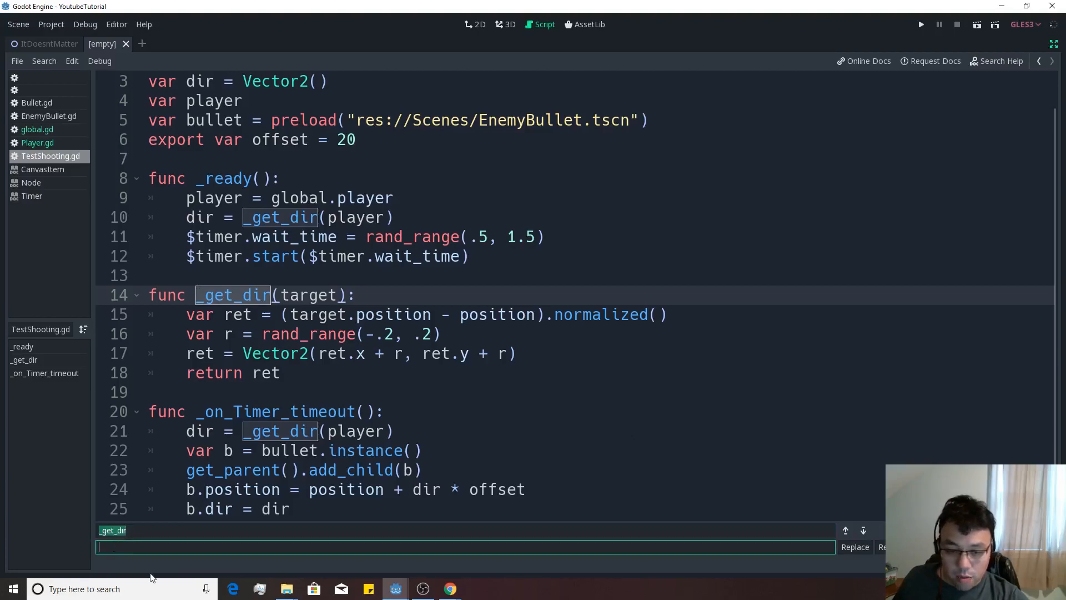
pyautogui.write('get_dir')
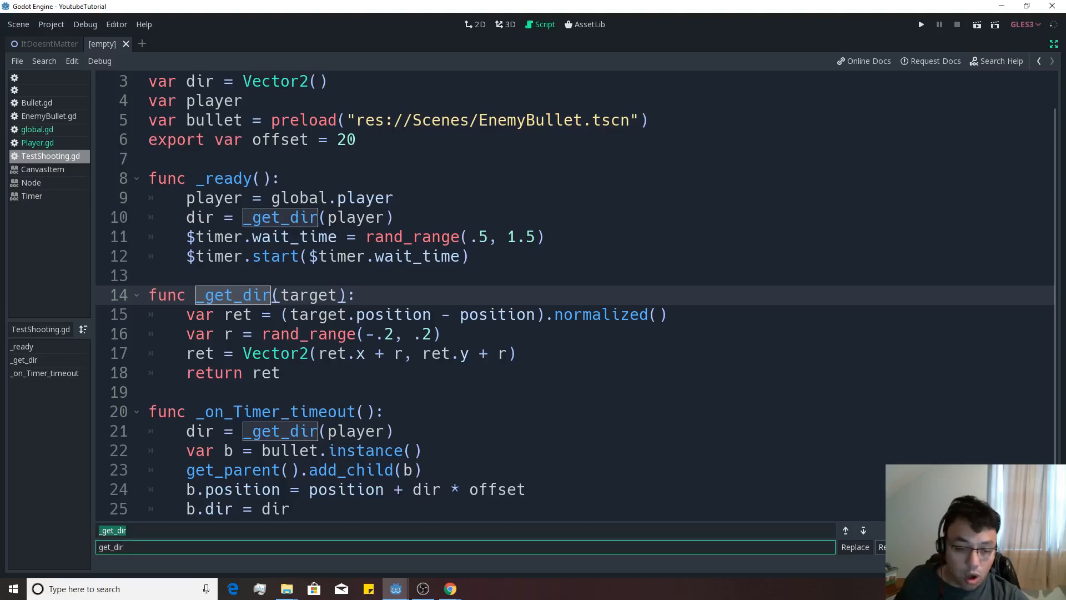
pyautogui.click(886, 547)
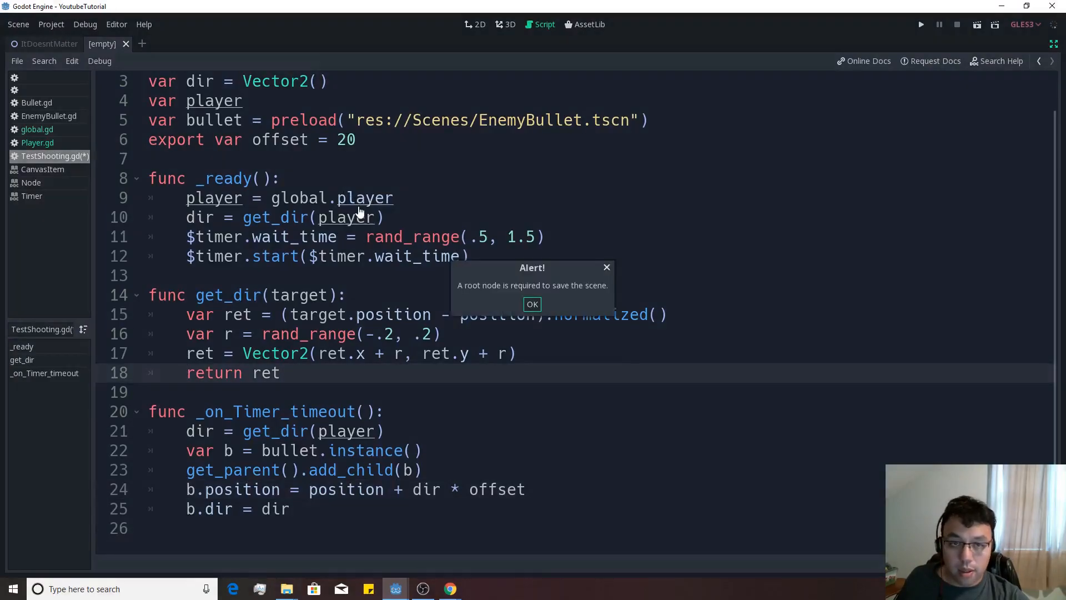
pyautogui.click(532, 305)
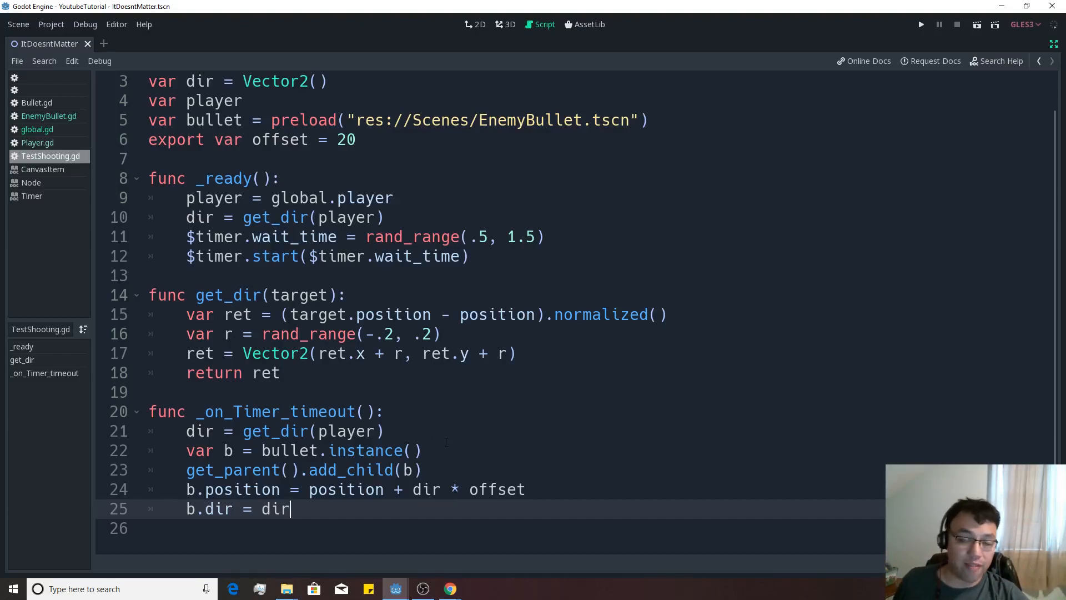
pyautogui.moveTo(257, 61)
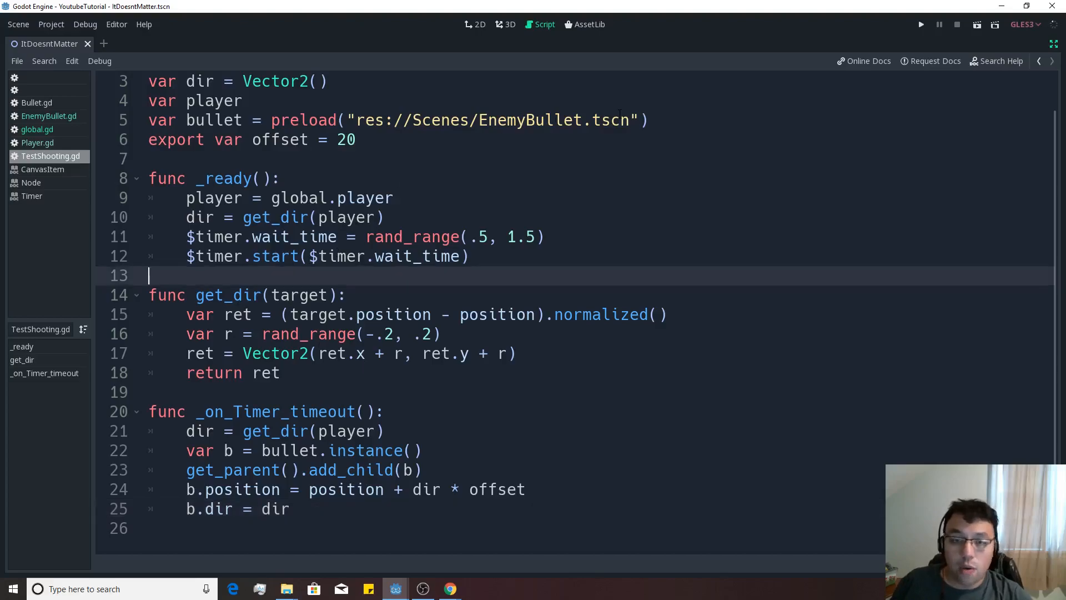
# Declare func _physics_process(delta): and a const SPEED = 50, then save
pyautogui.write('func')
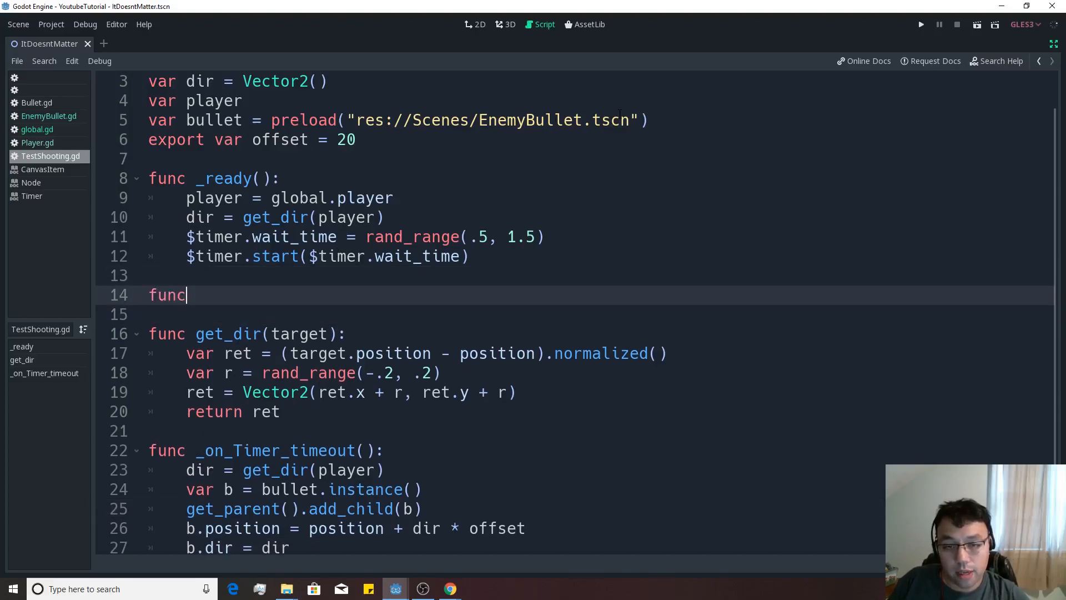
pyautogui.write('_physics_process(delta):')
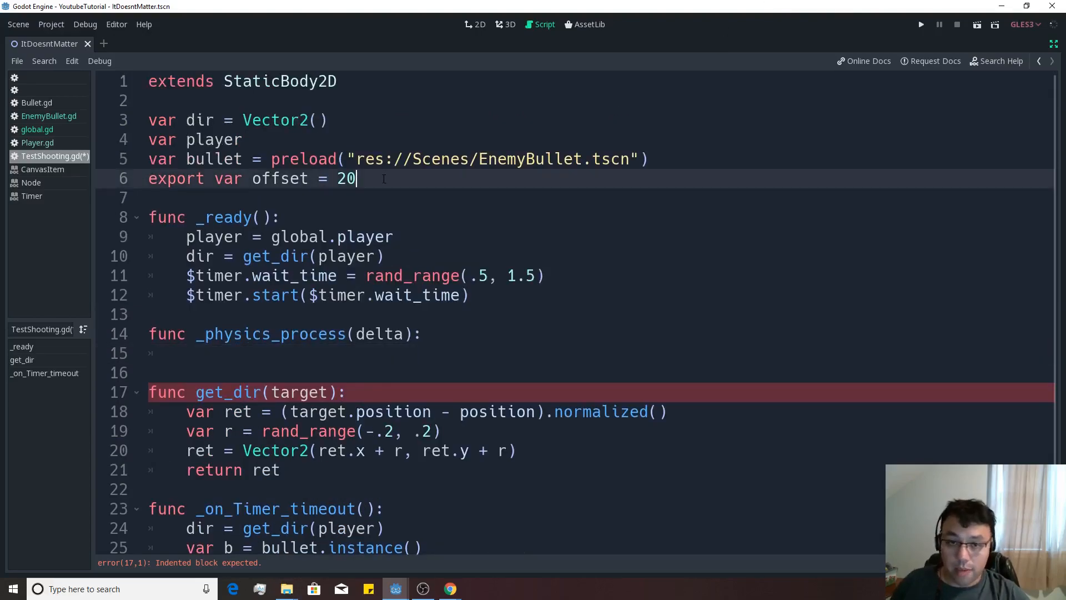
pyautogui.write('const')
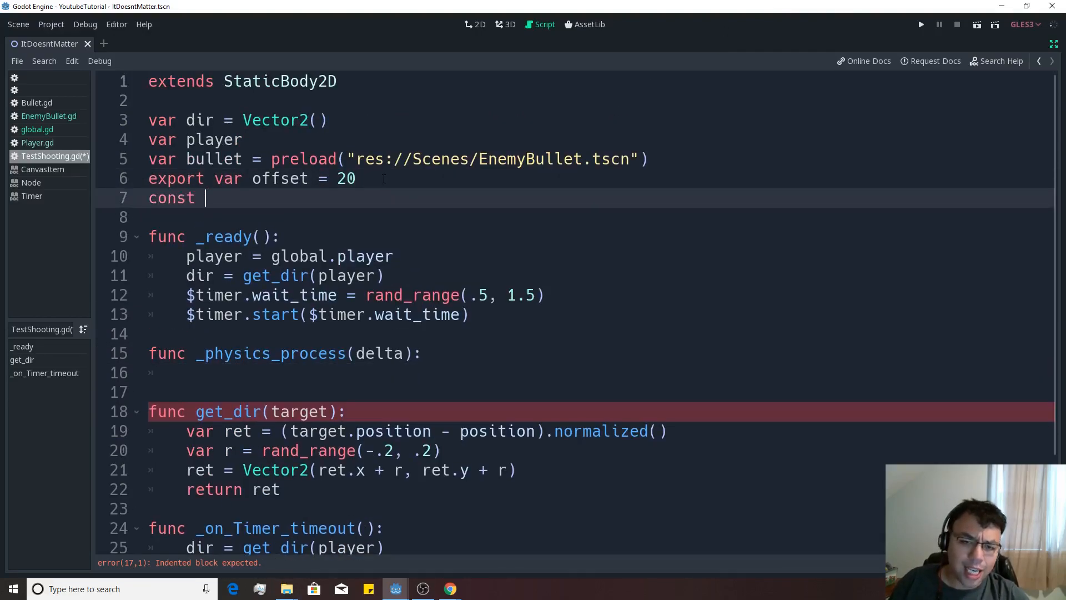
pyautogui.write('SPEED')
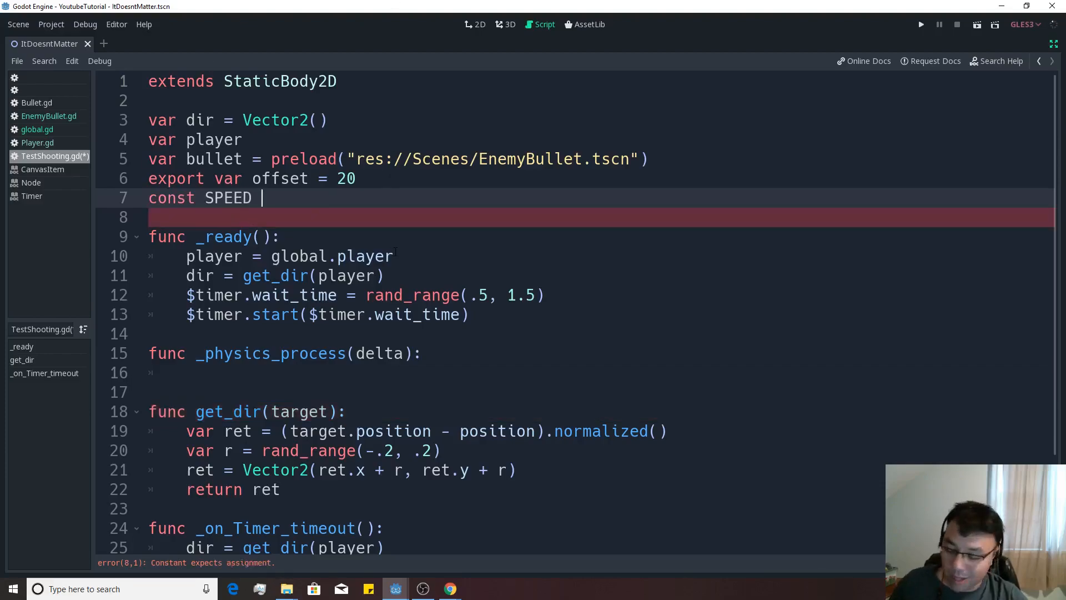
pyautogui.write('=')
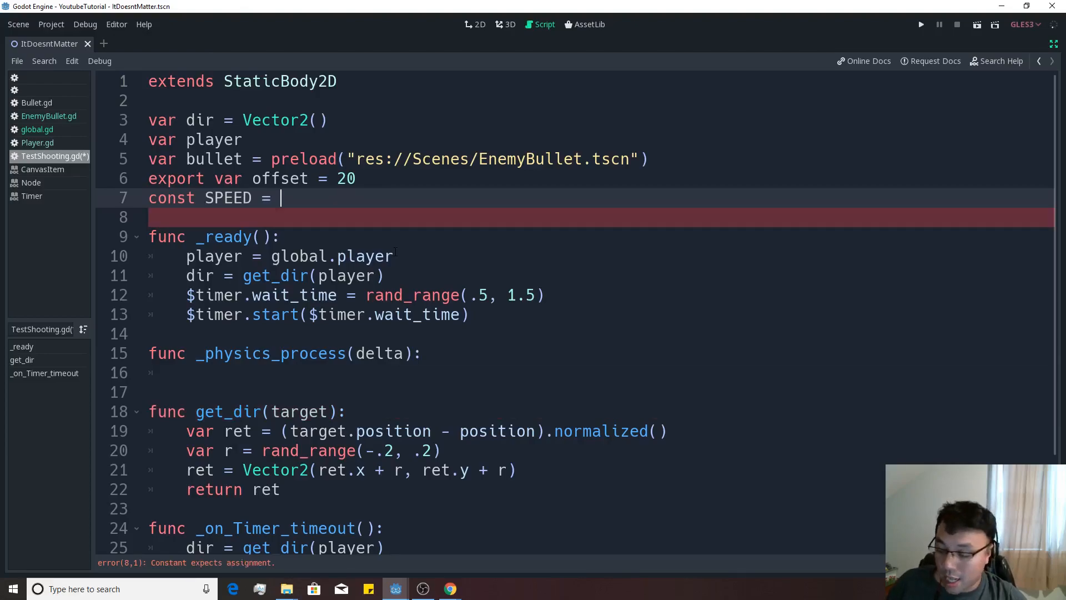
pyautogui.write('50')
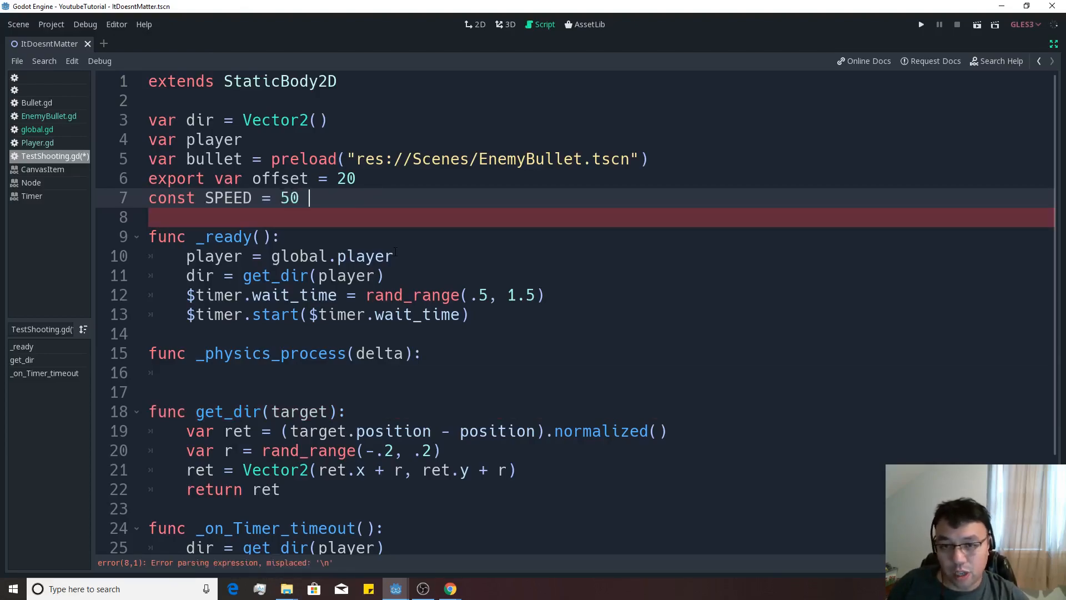
pyautogui.press('ctrl+s')
pyautogui.write('dir =')
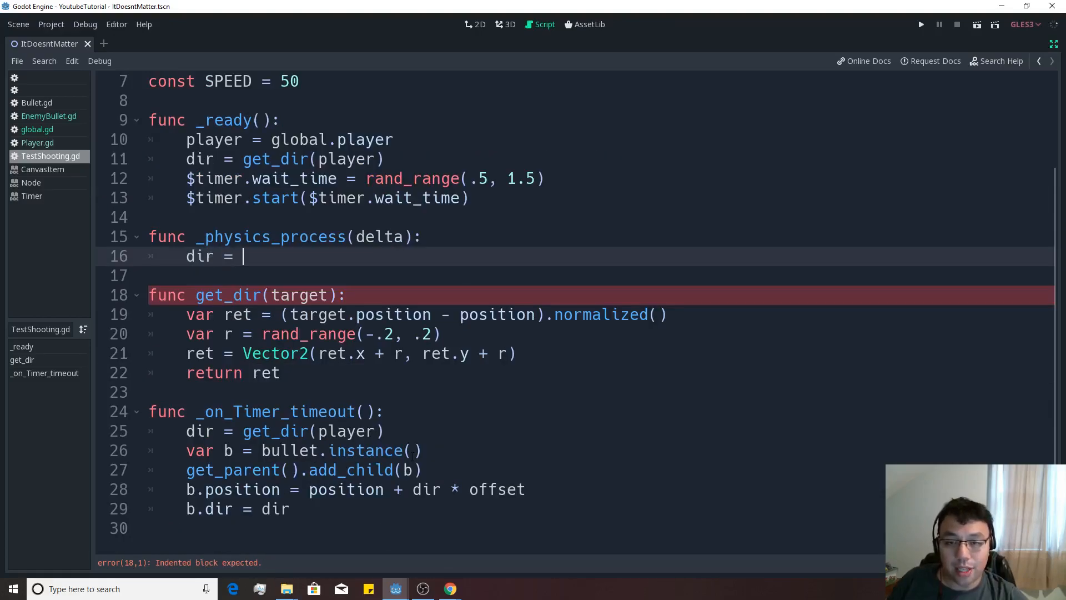
# Set dir = get_dir(player) in _physics_process and start the move_and call
pyautogui.write('get_dir')
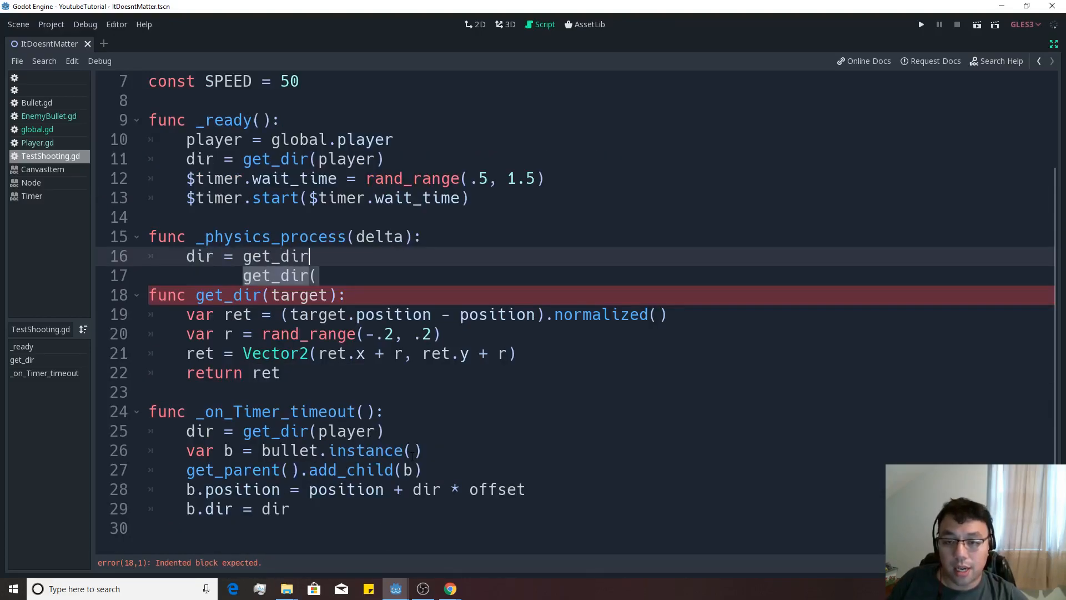
pyautogui.write('(player)')
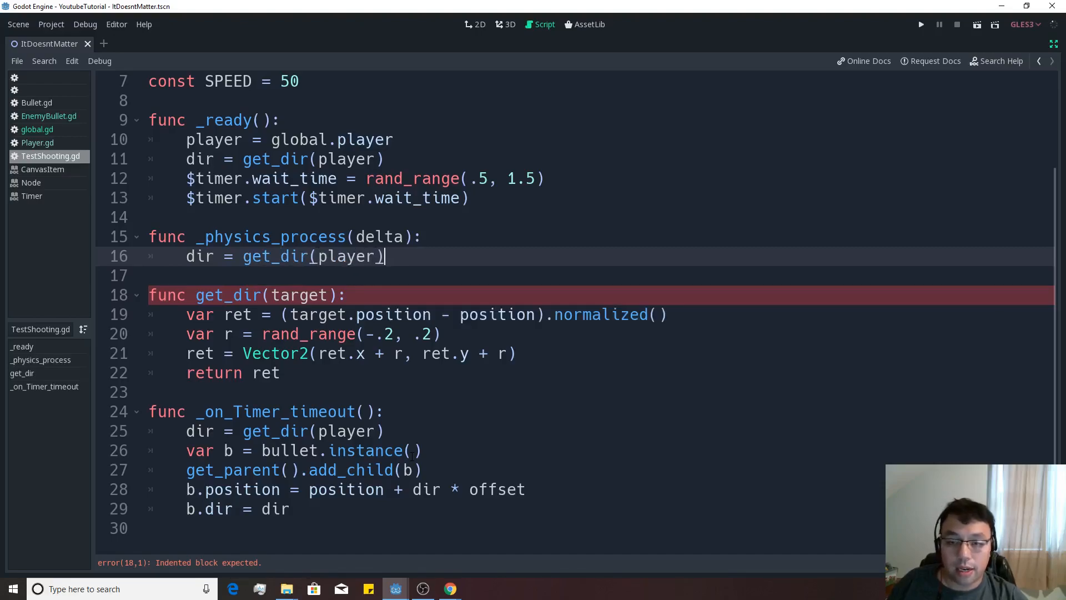
pyautogui.press('Enter')
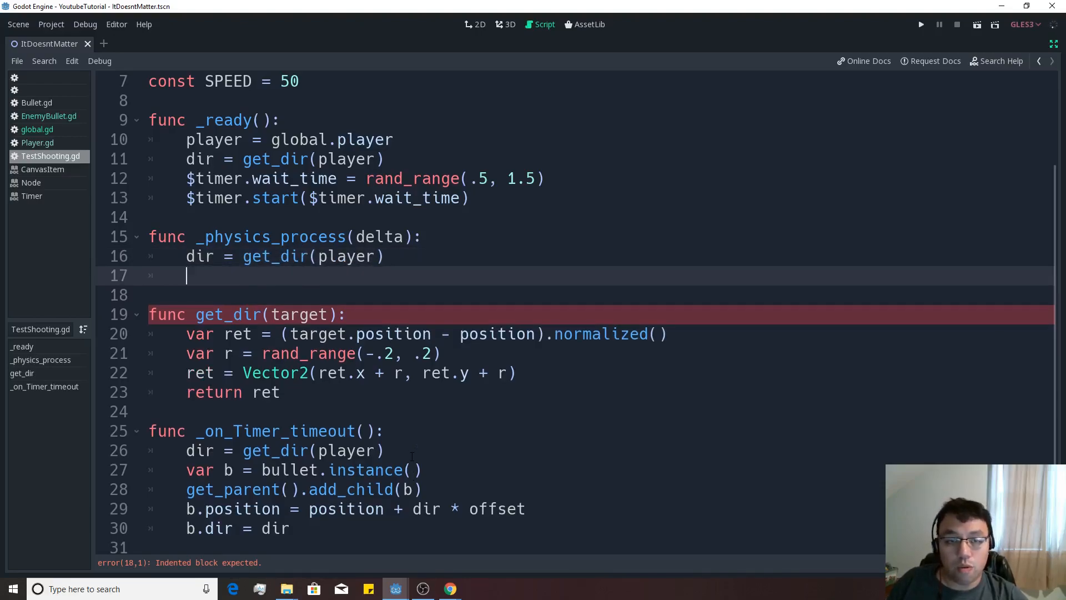
pyautogui.write('move_and')
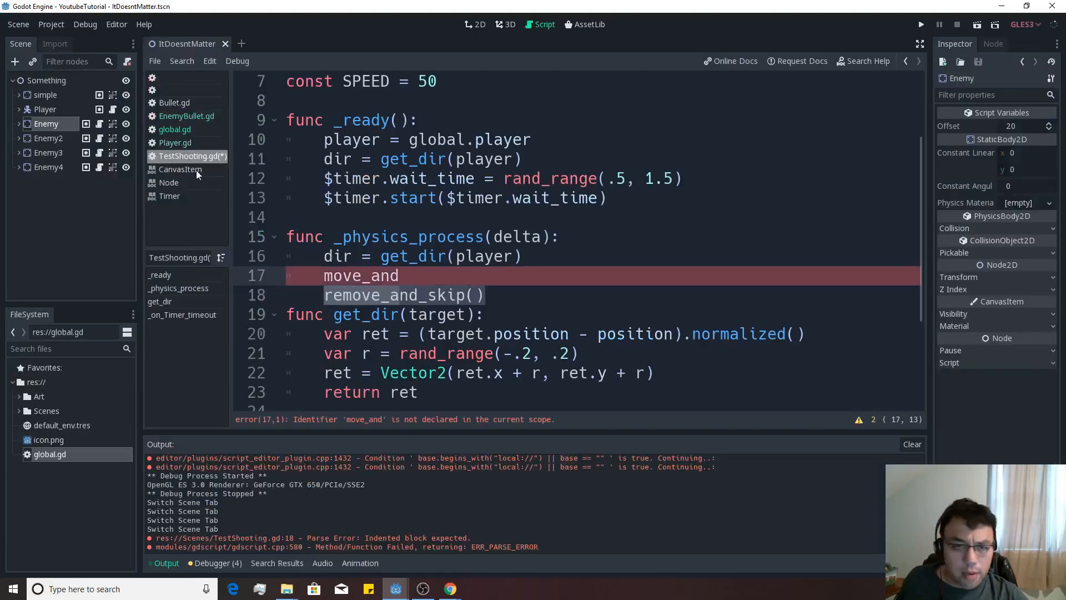
pyautogui.moveTo(45, 124)
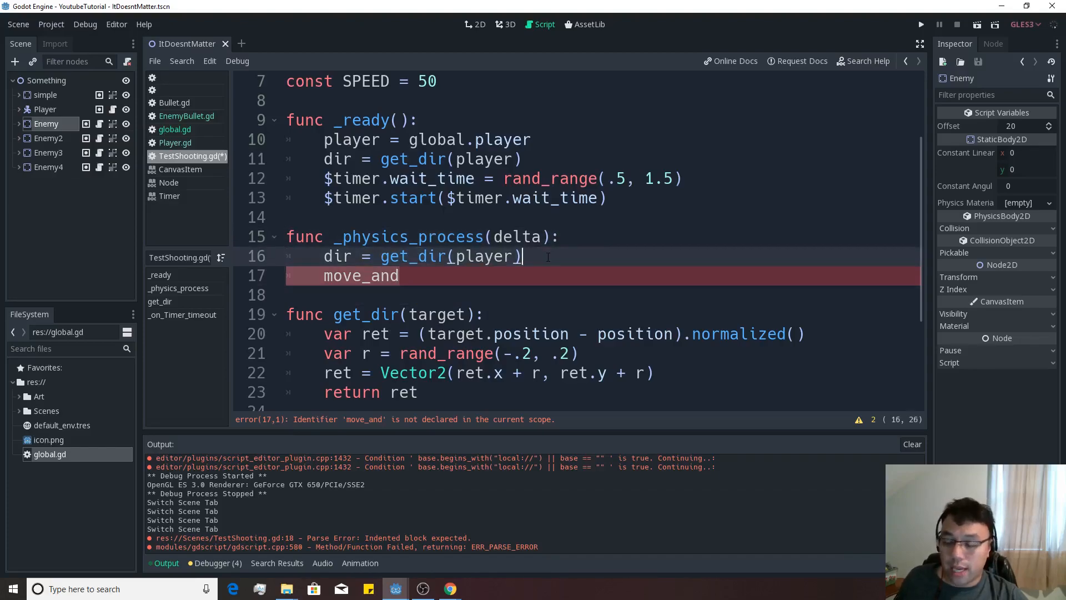
# Change the Enemy node's type to KinematicBody2D via Change Type, searching 'kine'
pyautogui.click(473, 25)
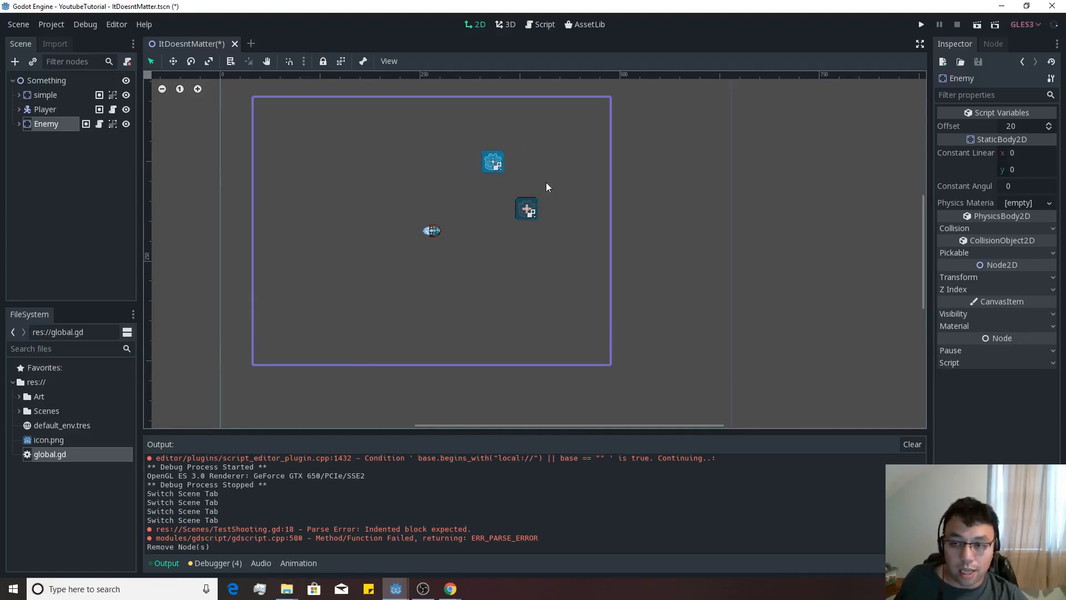
pyautogui.moveTo(482, 167)
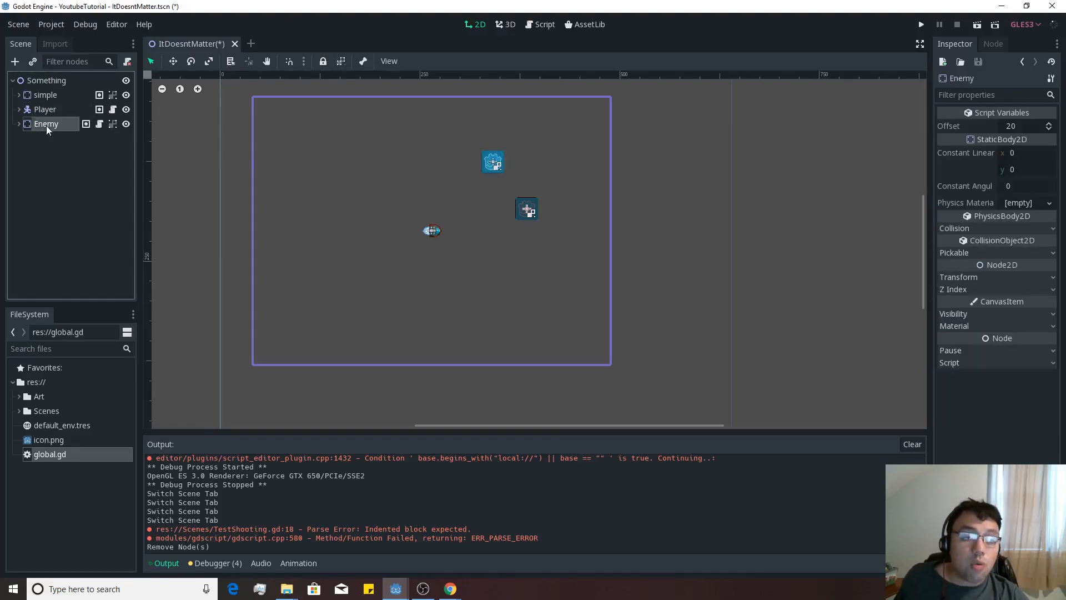
pyautogui.rightClick(47, 124)
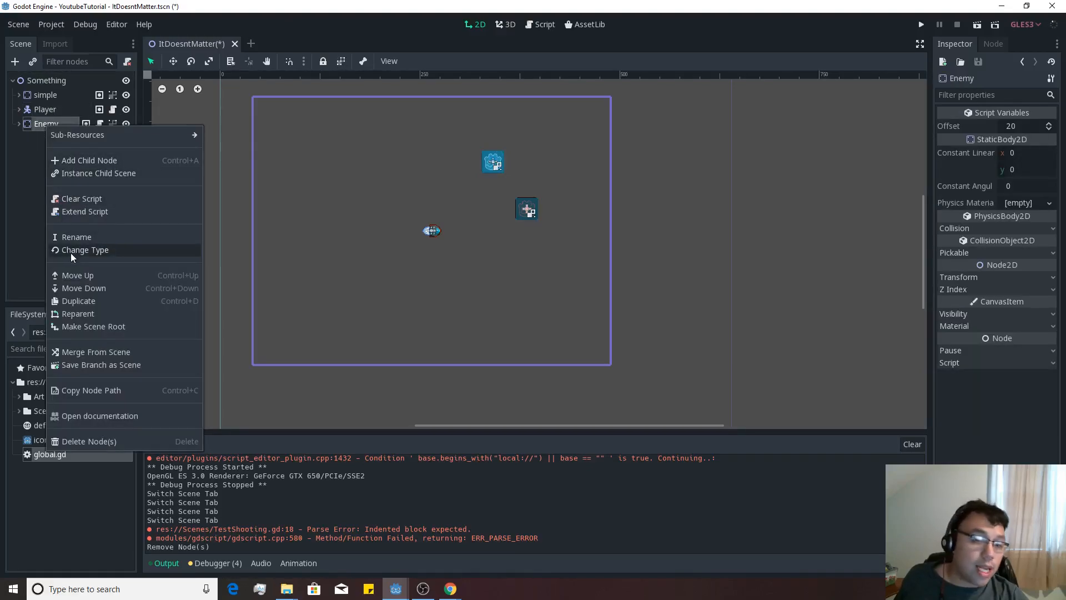
pyautogui.click(85, 250)
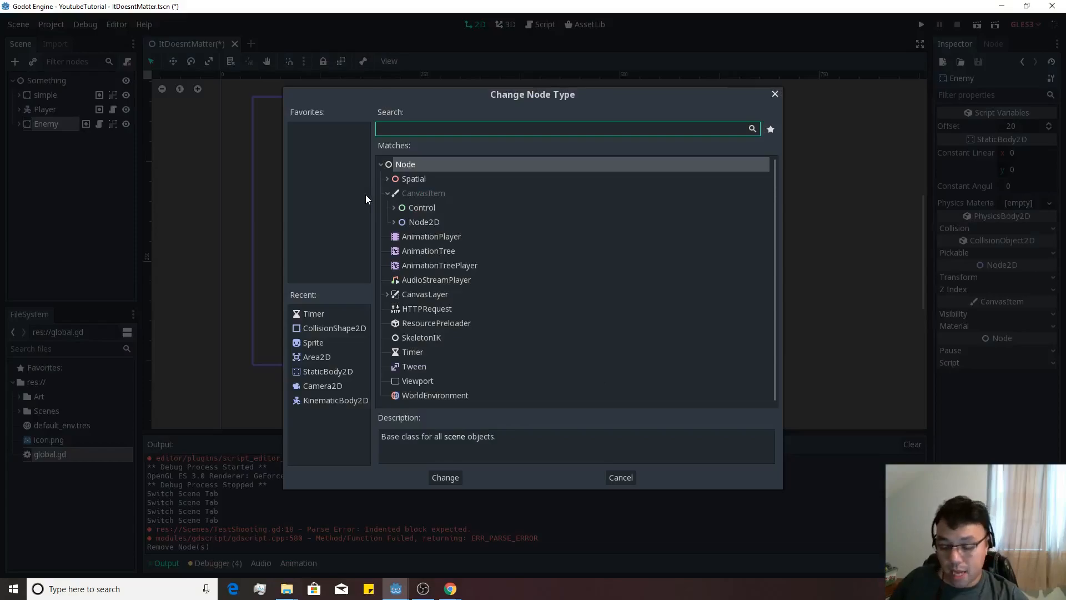
pyautogui.write('kine')
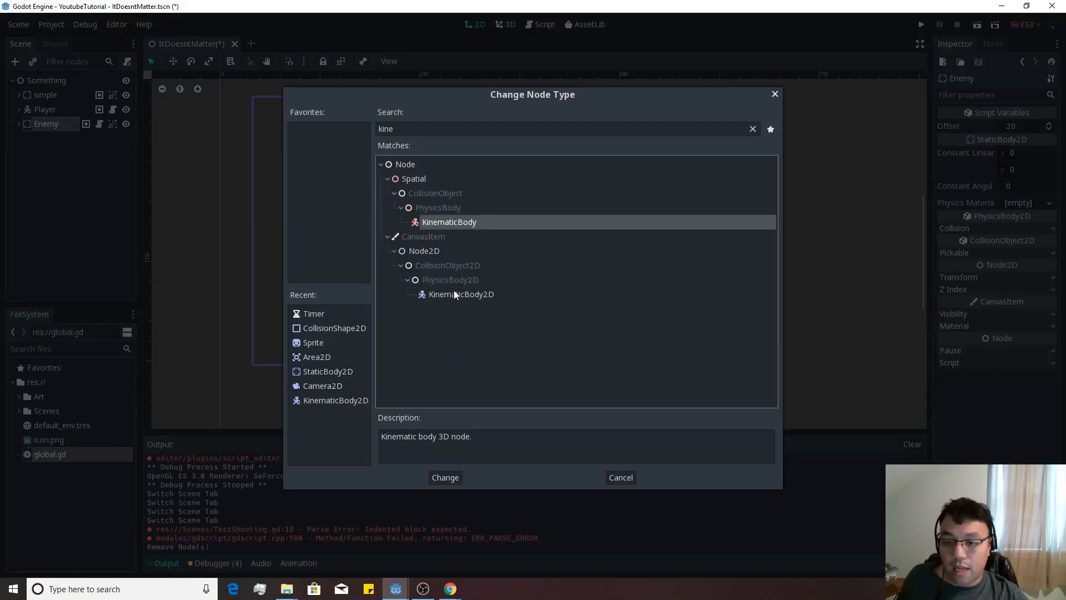
pyautogui.click(444, 478)
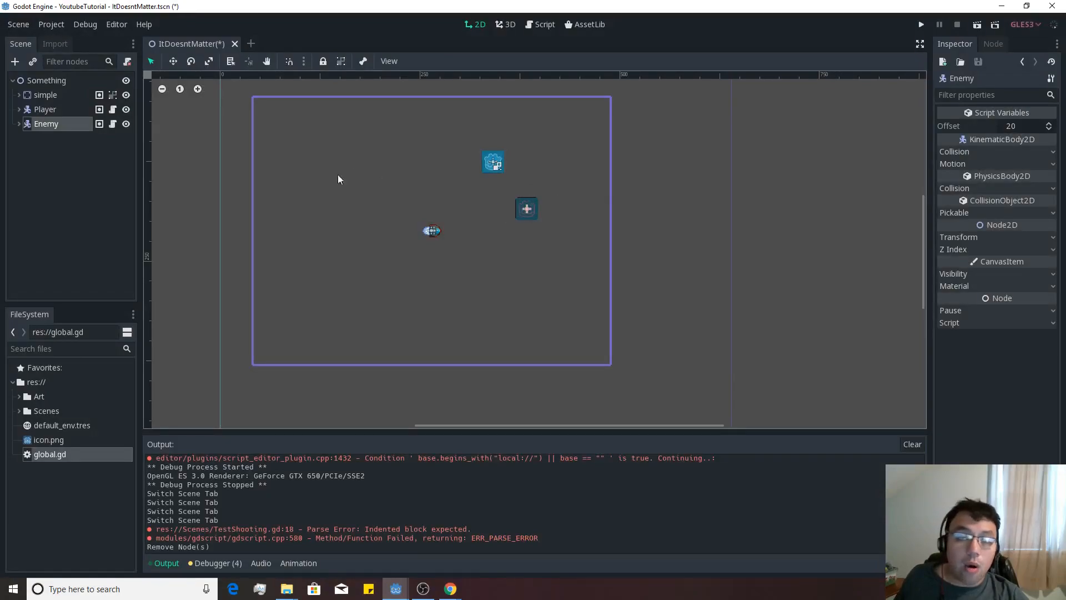
# Make the enemy script extend KinematicBody2D instead of StaticBody2D
pyautogui.click(544, 24)
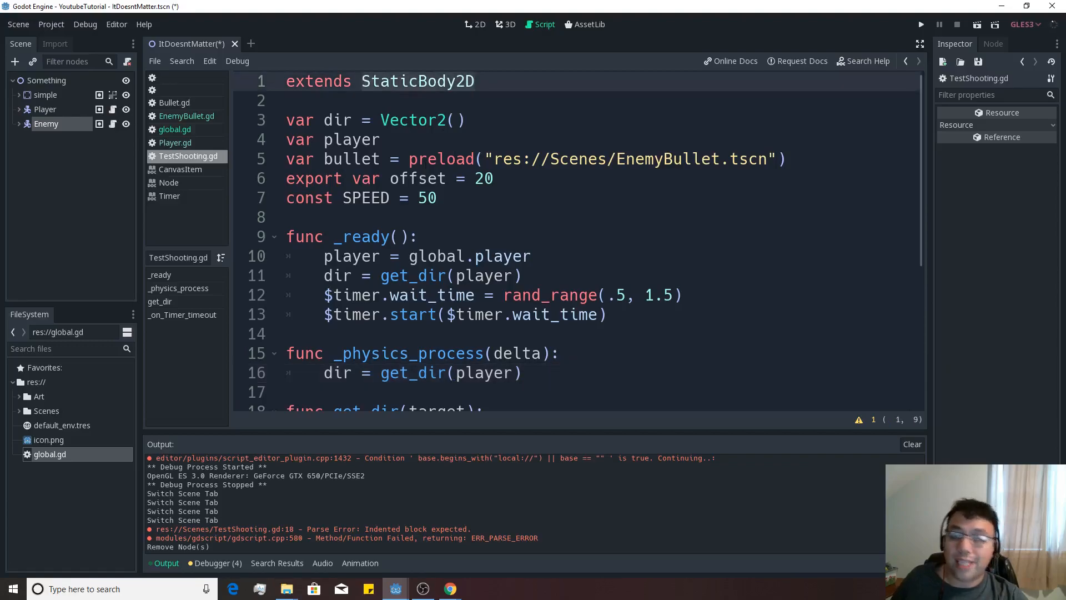
pyautogui.write('Kinemat')
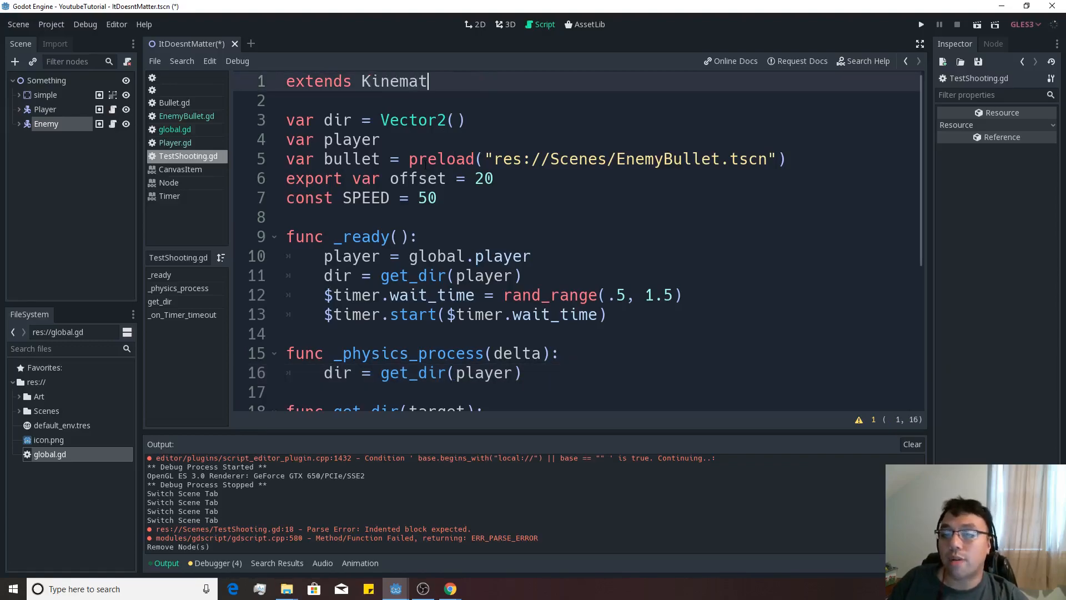
pyautogui.write('icBody')
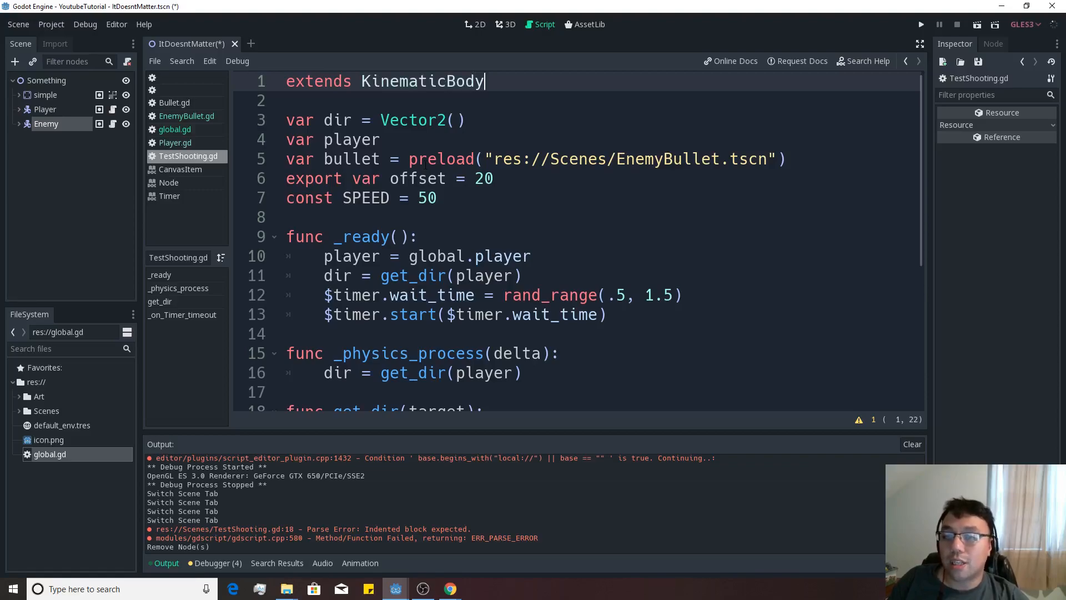
pyautogui.write('2D')
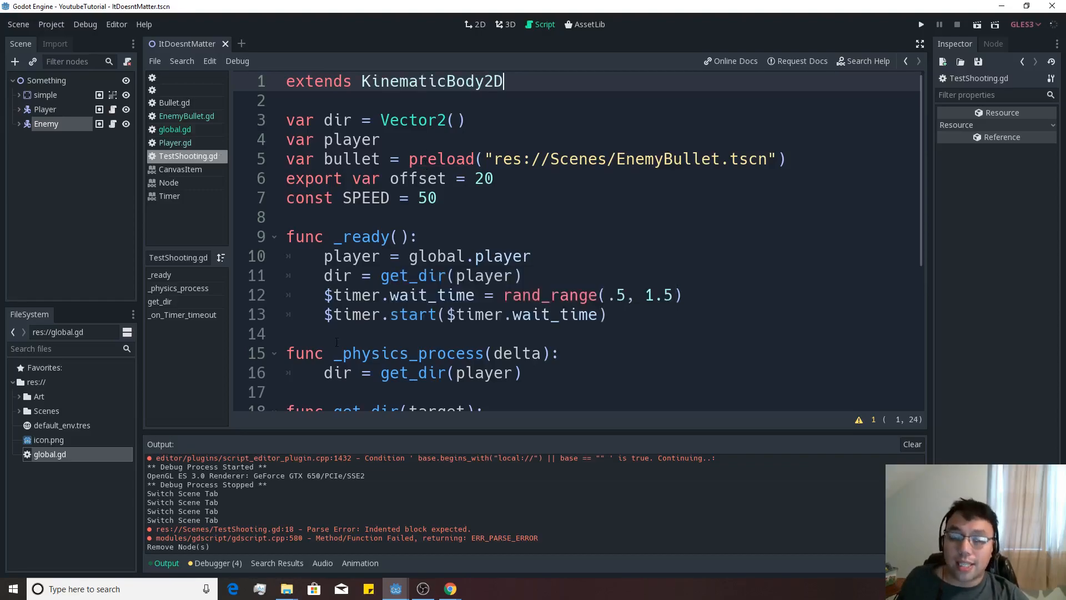
# Add move_and_slide(dir * SPEED) in _physics_process and save the script
pyautogui.scroll(-3)
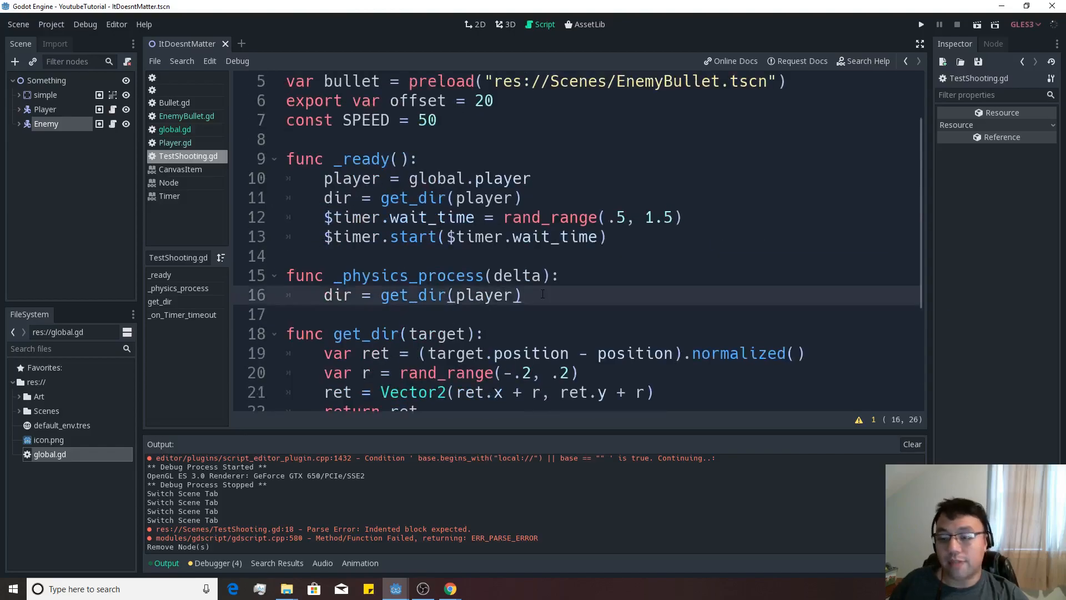
pyautogui.write('move_and_slide(')
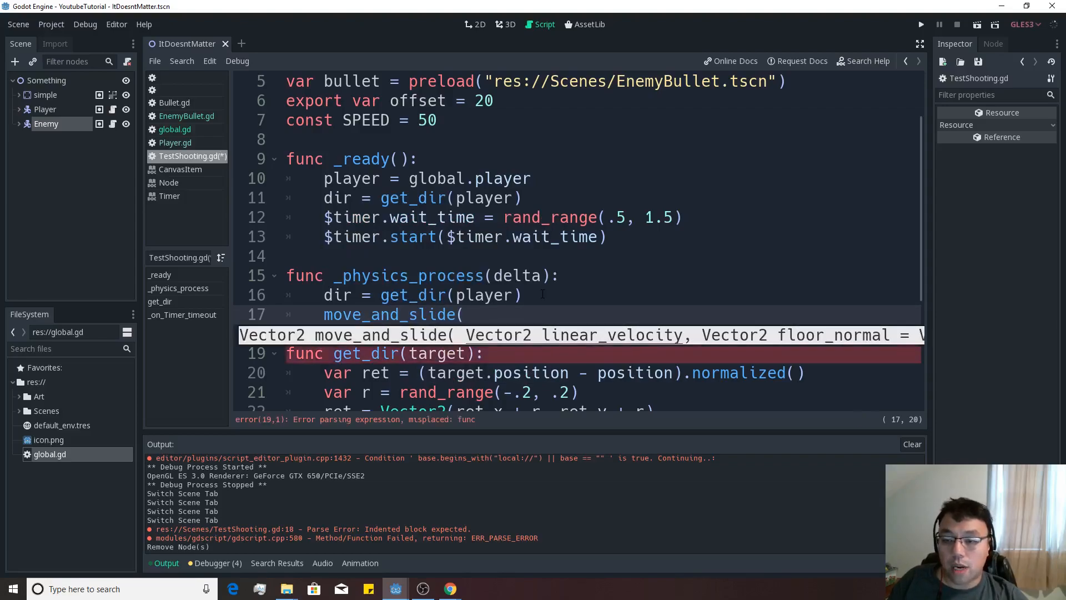
pyautogui.write('dir *')
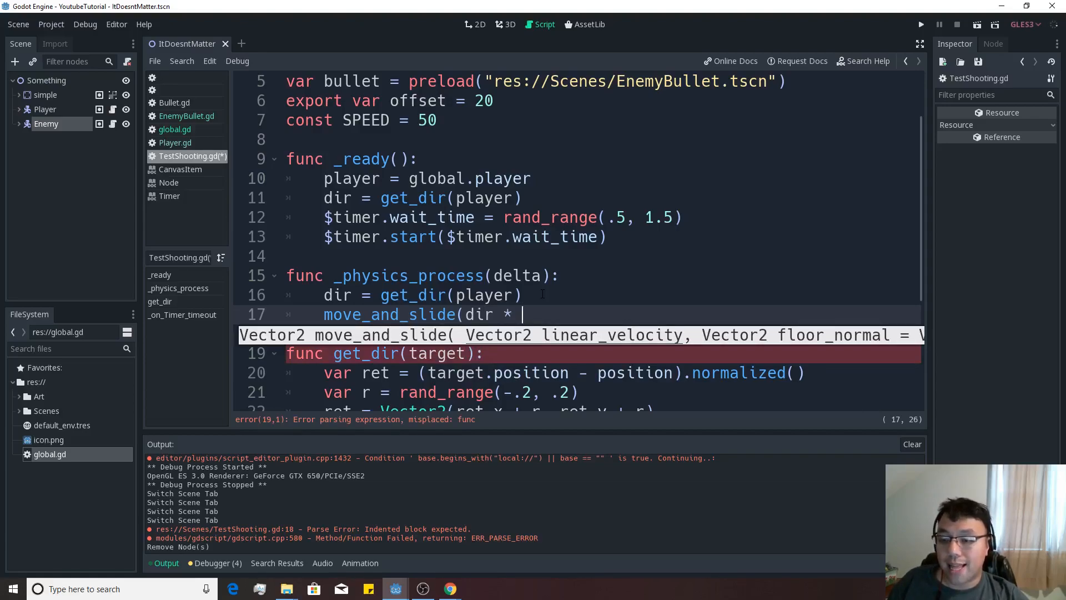
pyautogui.press('ctrl+s')
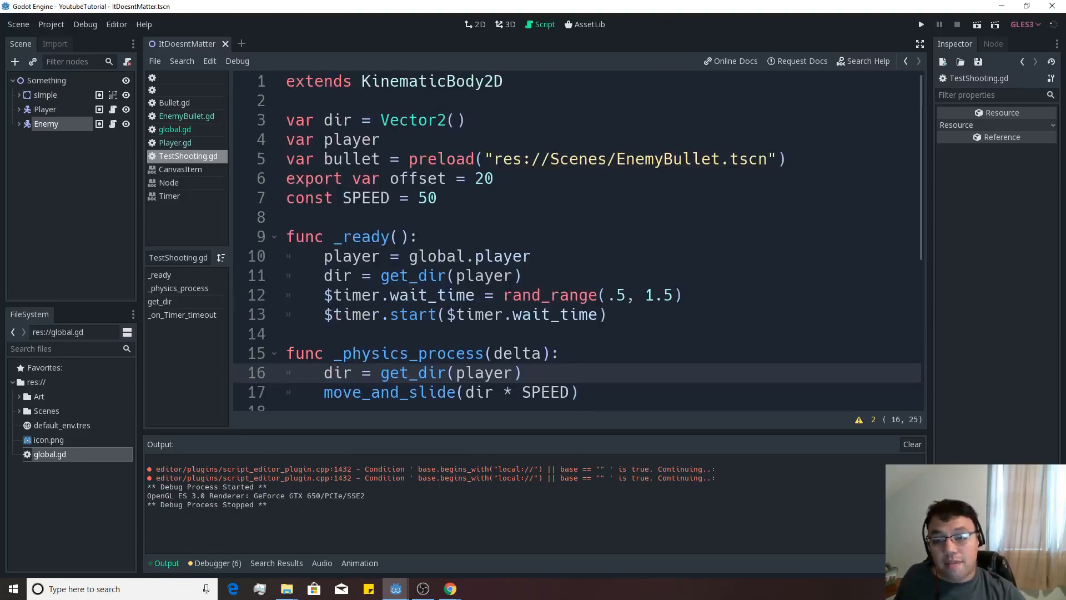
# Duplicate the Enemy into Enemy2 and Enemy3 placed around the player, then run the game
pyautogui.click(478, 24)
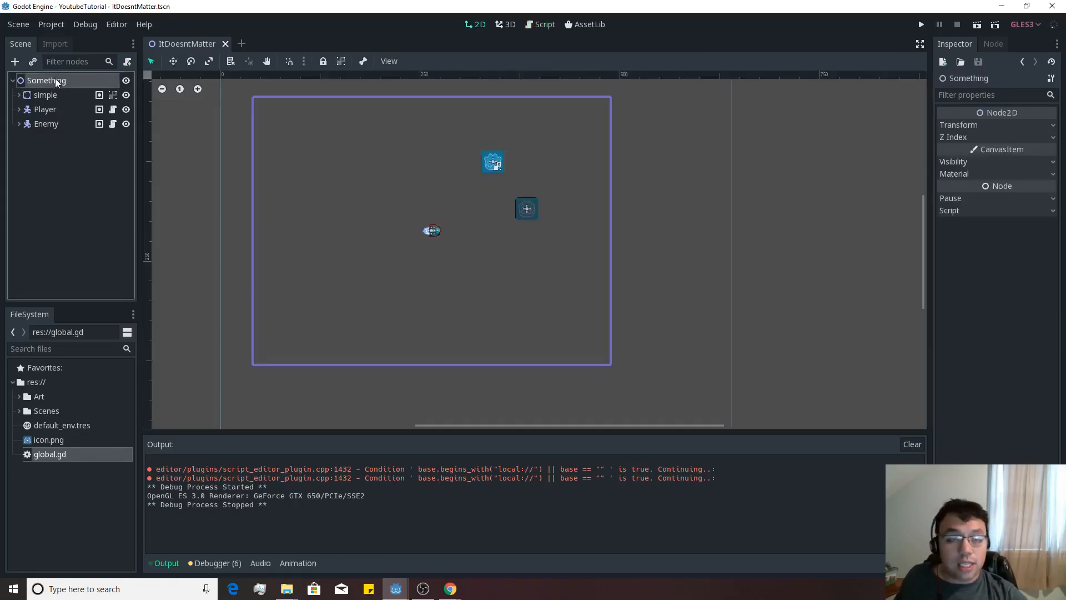
pyautogui.click(46, 123)
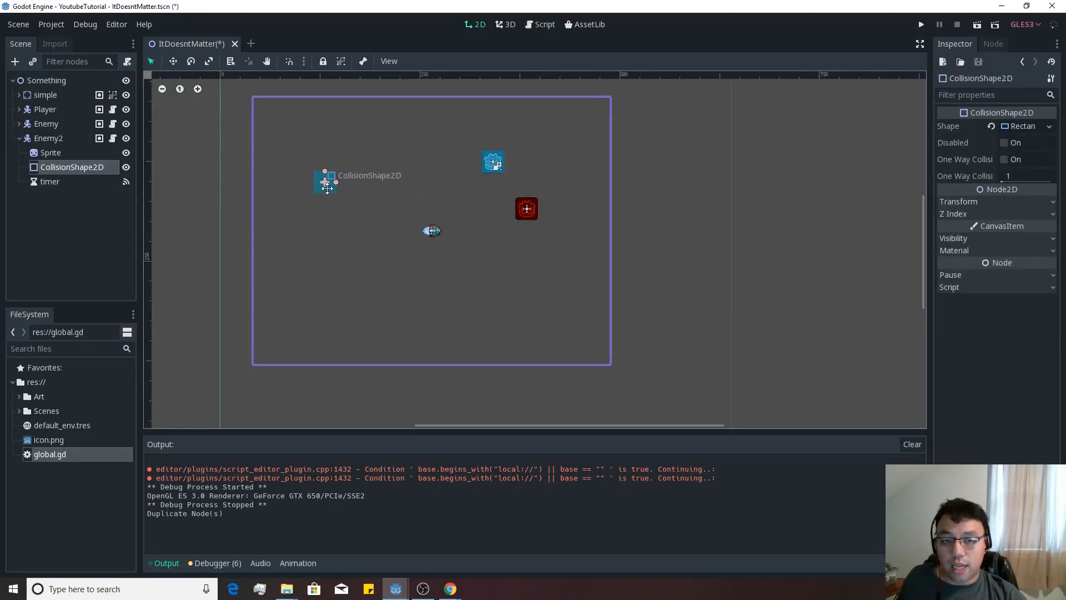
pyautogui.moveTo(326, 182); pyautogui.dragTo(526, 209)
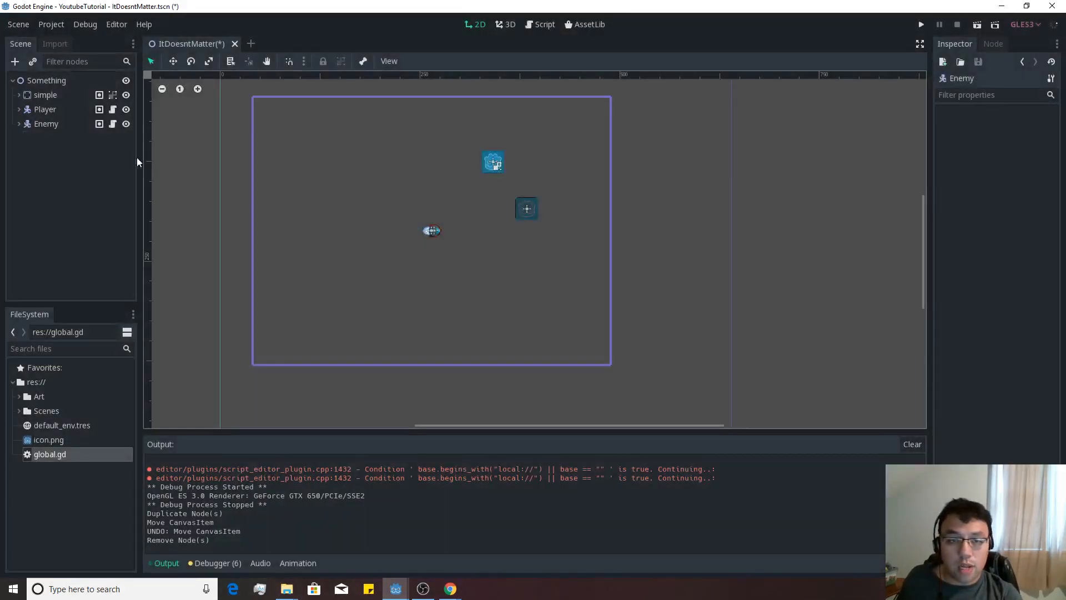
pyautogui.click(46, 123)
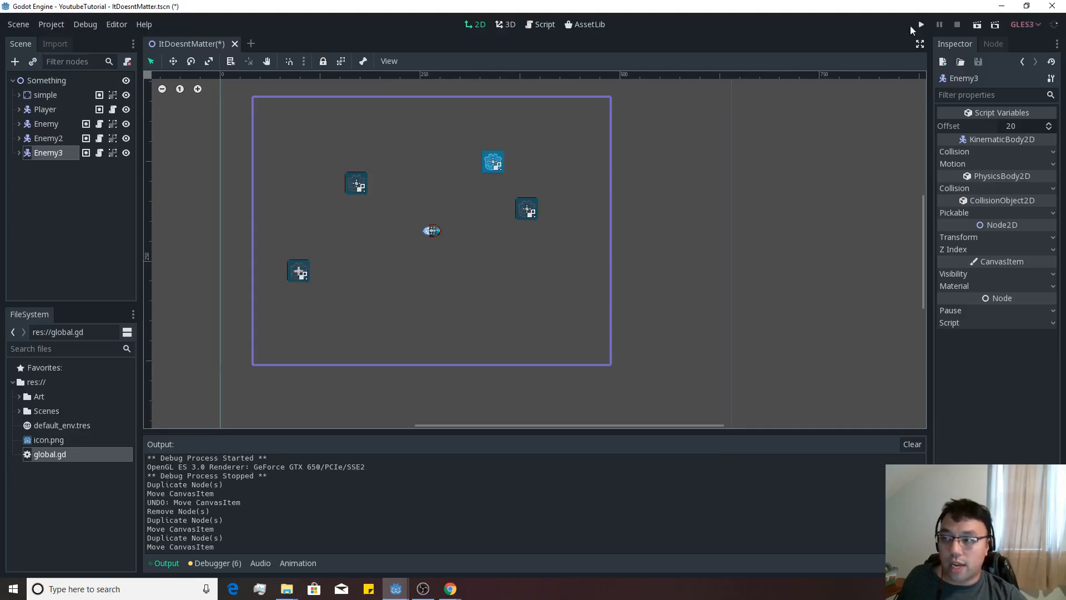
pyautogui.click(921, 25)
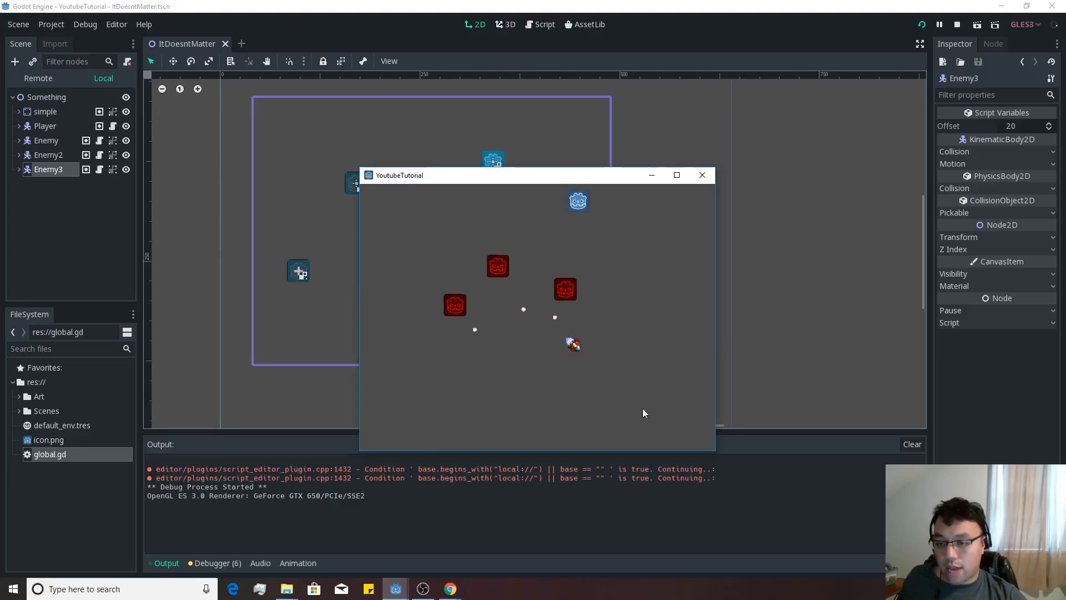